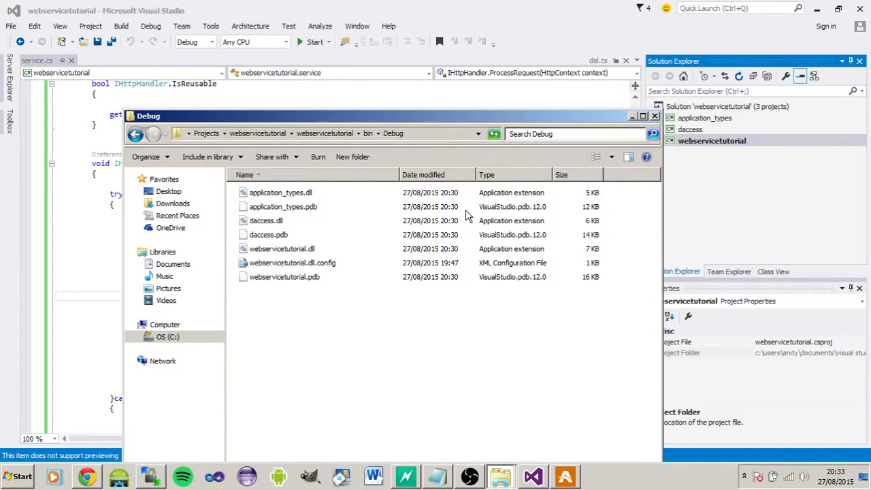
mouse_move(314, 210)
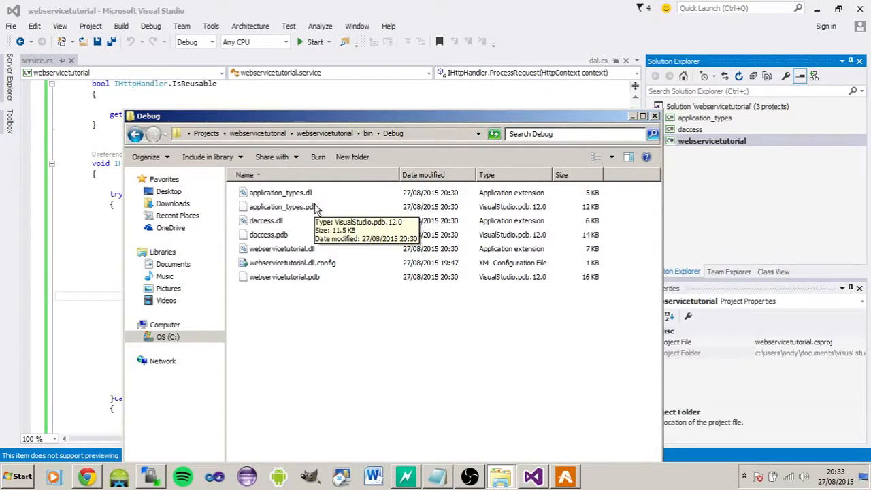
mouse_move(287, 216)
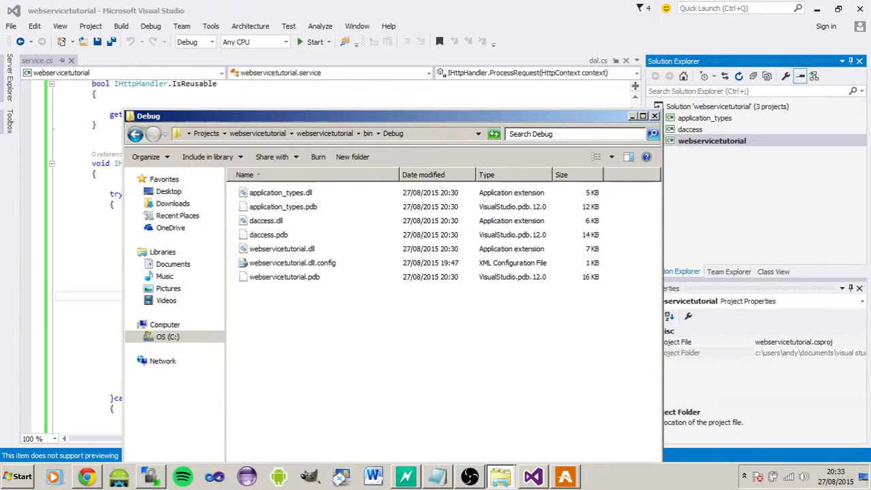
Bring WinSCP beside the Debug build folder and reach web.config in the remote services folder.
left_click(281, 194)
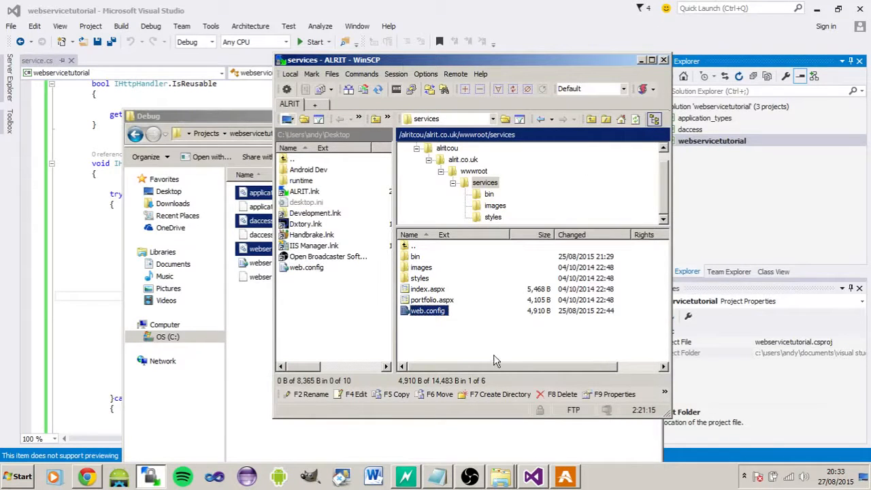
left_click_drag(469, 59, 436, 36)
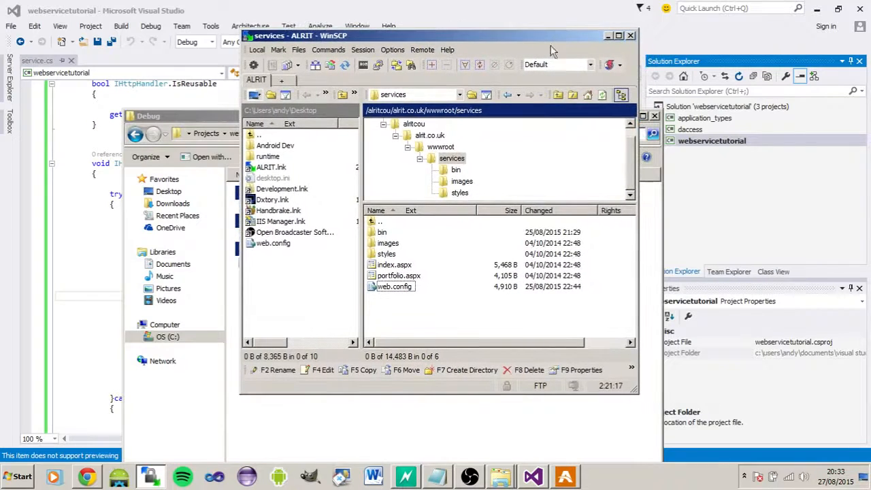
mouse_move(618, 180)
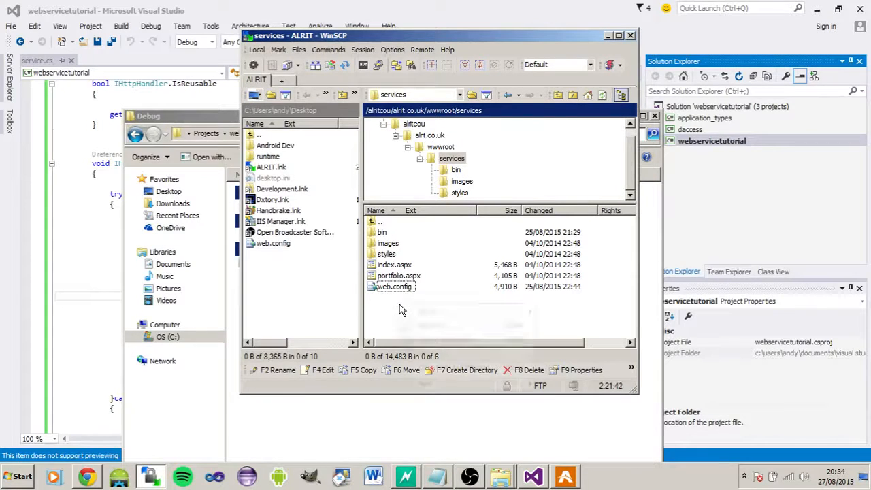
right_click(401, 310)
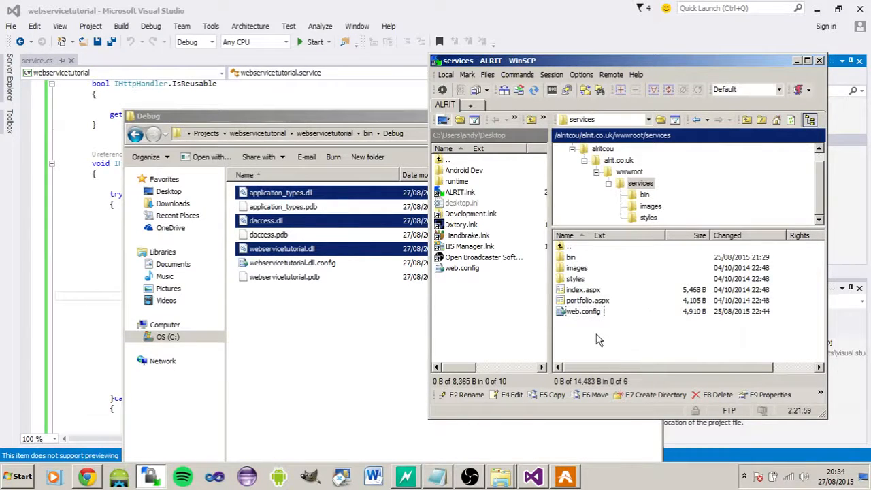
mouse_move(582, 321)
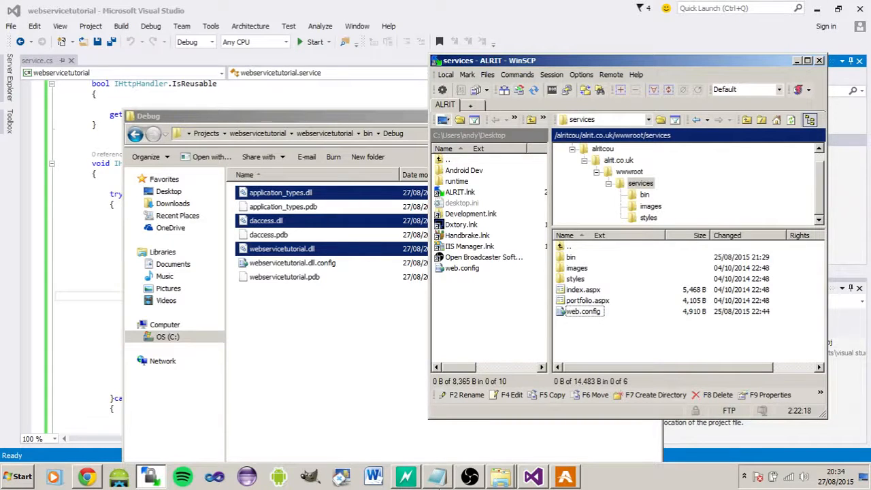
Open the server's web.config from WinSCP's remote pane for editing in Notepad.
double_click(582, 310)
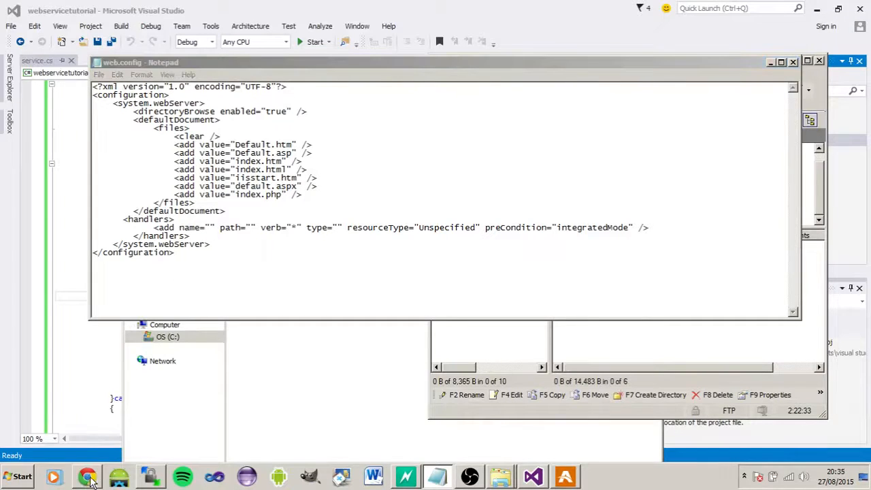
left_click(87, 477)
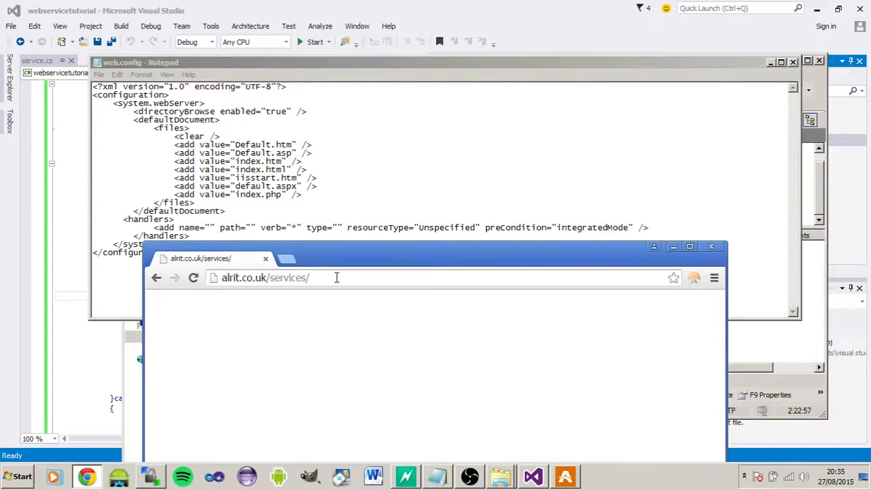
Draft a services/showaps address after alrit.co.uk/services/ without loading it.
left_click(336, 278)
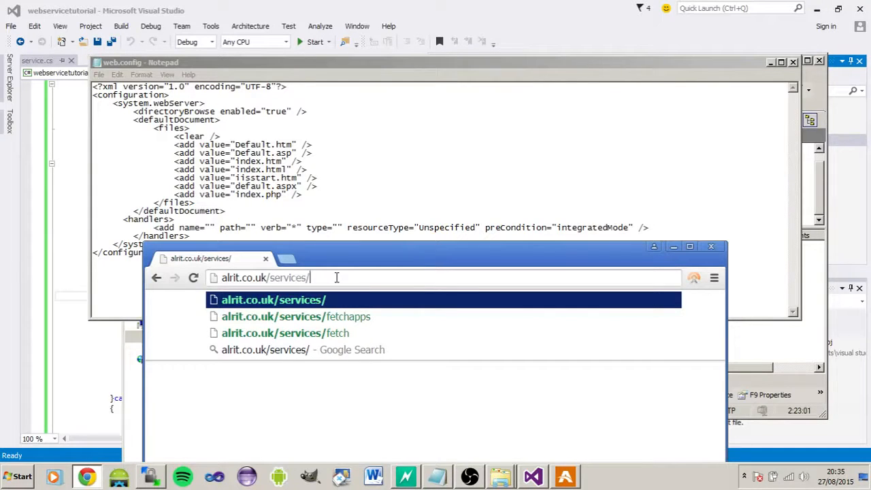
type("show")
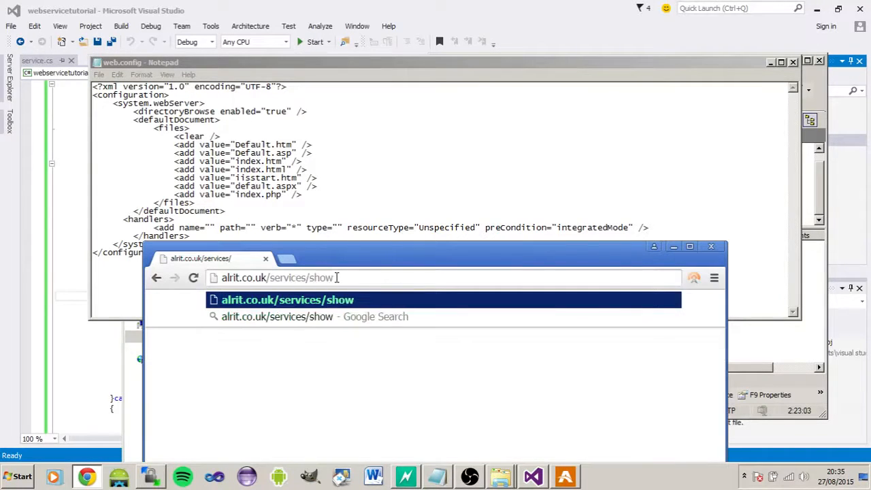
type("m")
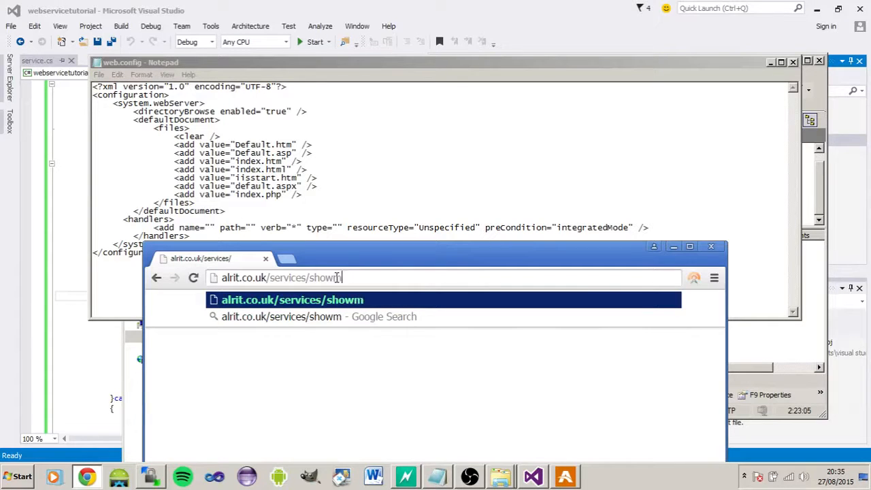
type("yap")
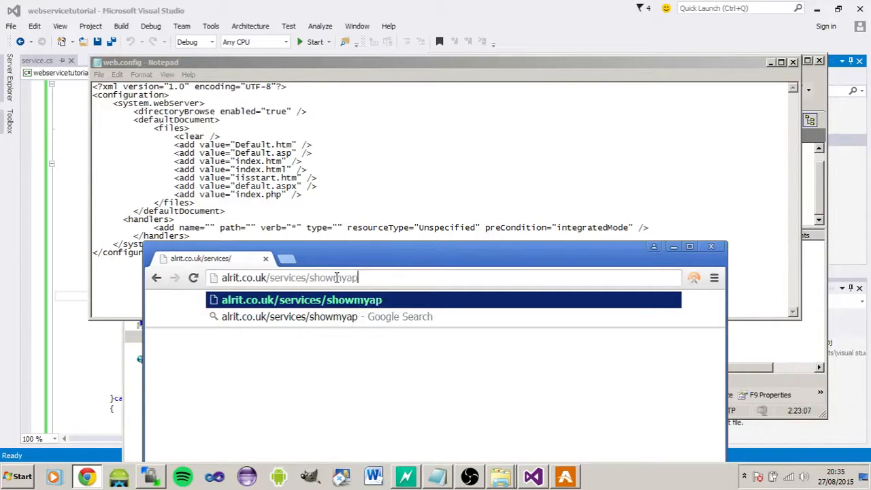
key("Backspace")
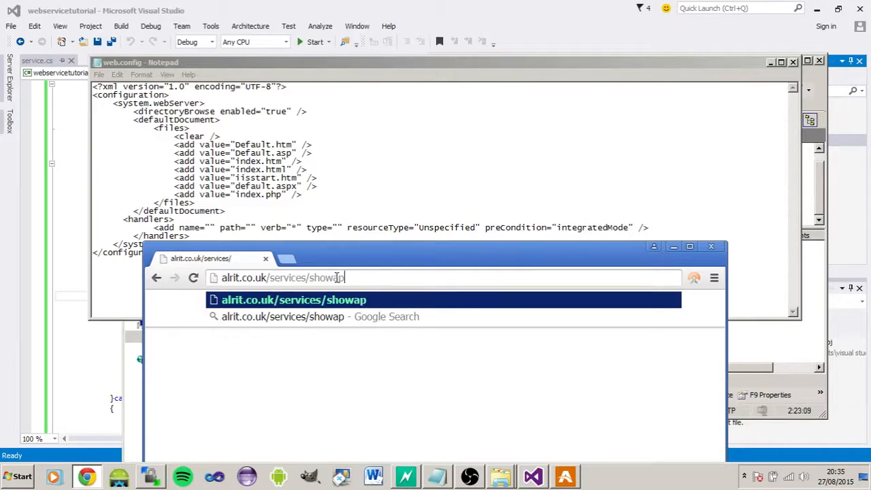
type("s")
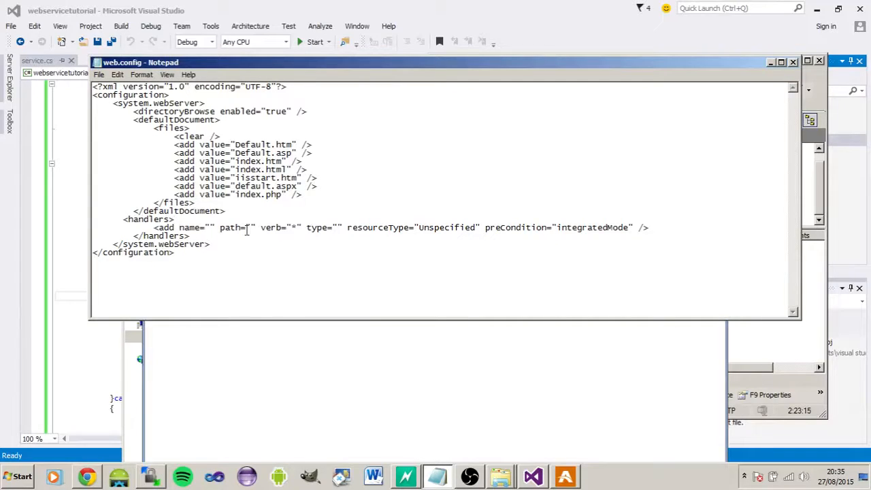
Fill the handler entry with name fetchapps, verb *, and path fetchapps.
type("fetchapps")
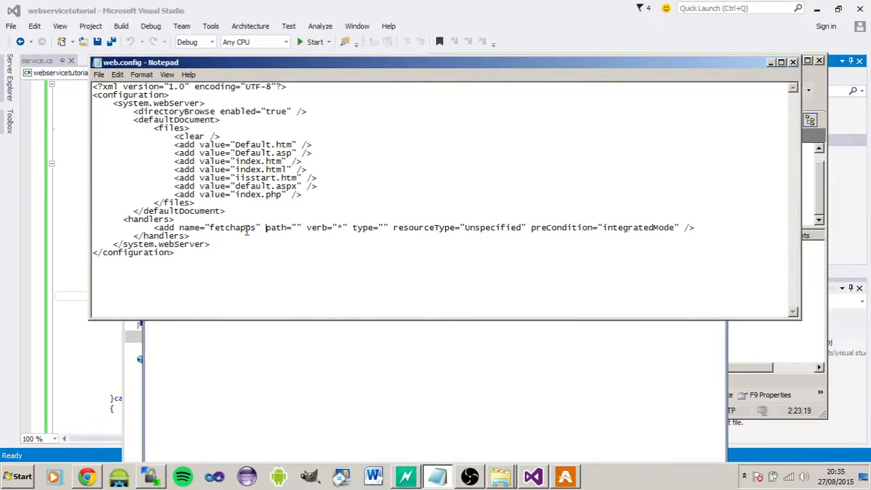
type("*")
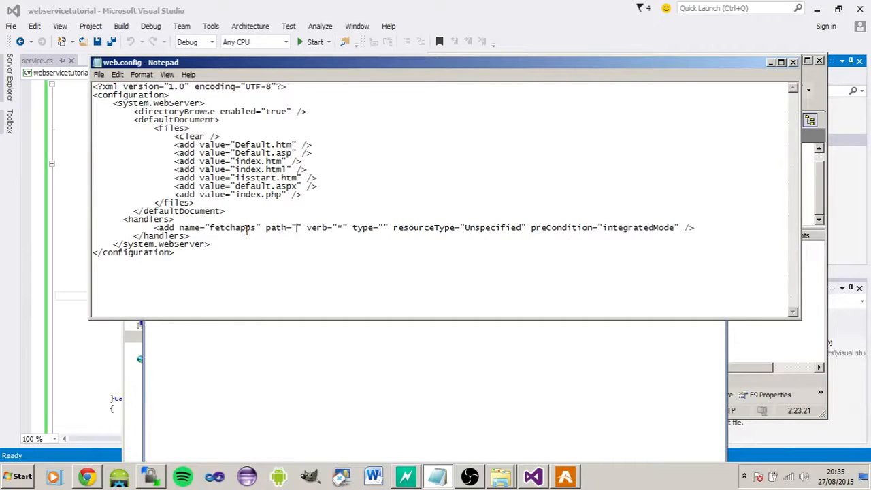
type("fetchapps")
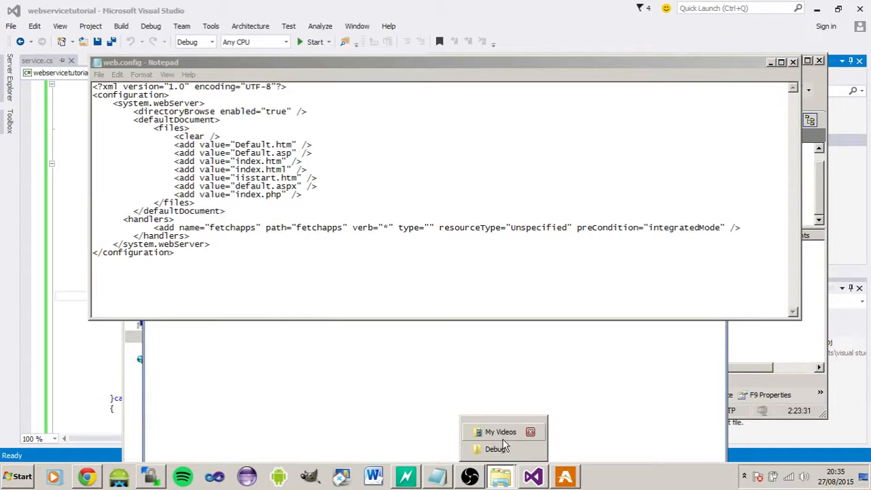
left_click(497, 449)
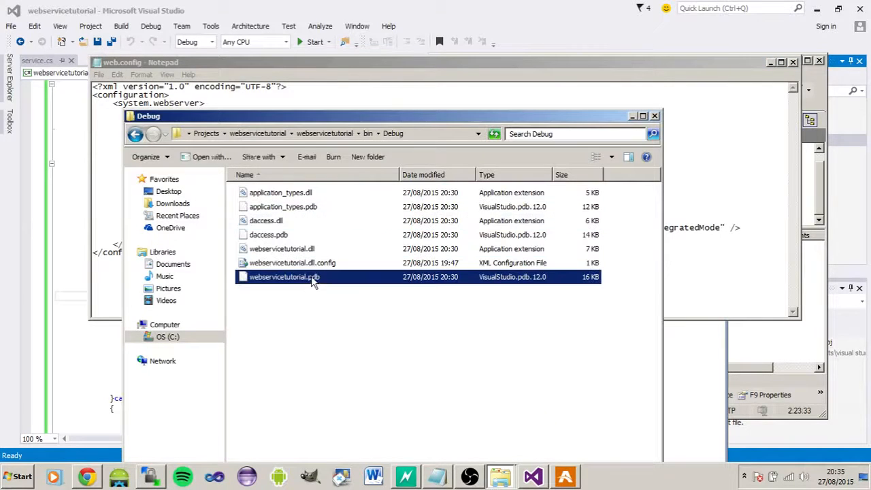
left_click(280, 248)
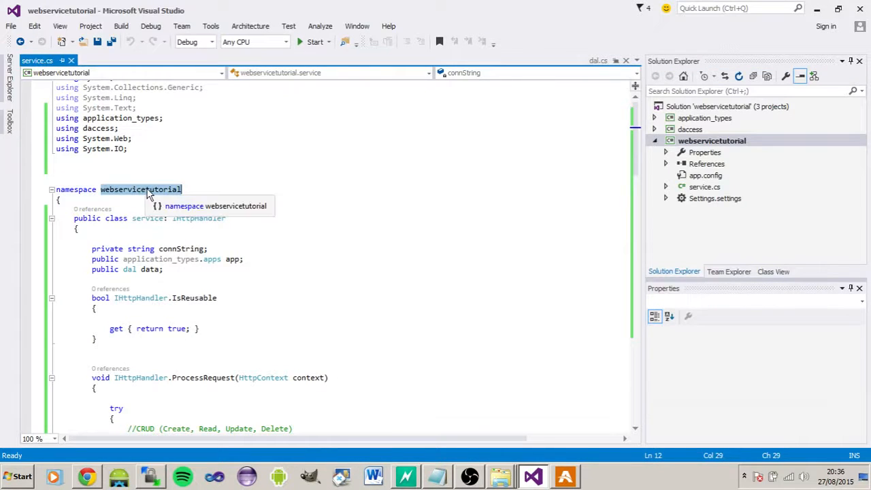
right_click(142, 189)
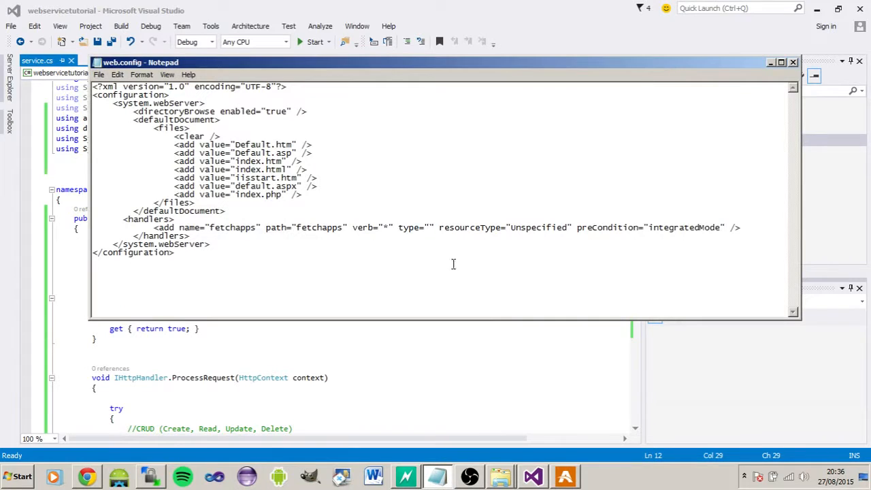
Begin the handler's type attribute with the webservicetutorial. namespace.
type("webservicetutorial")
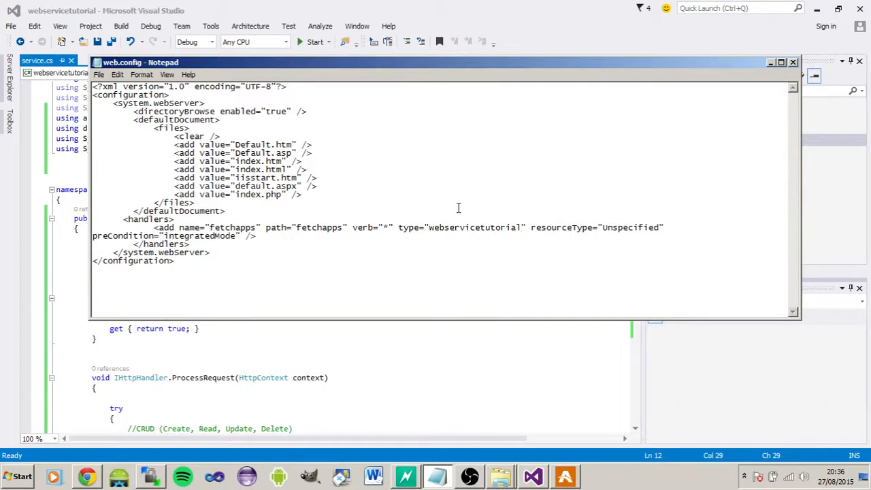
type(".service")
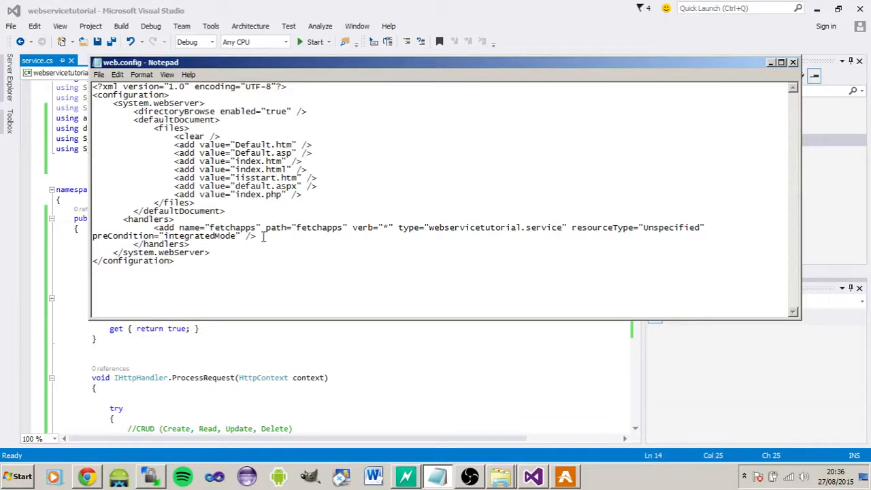
left_click(781, 62)
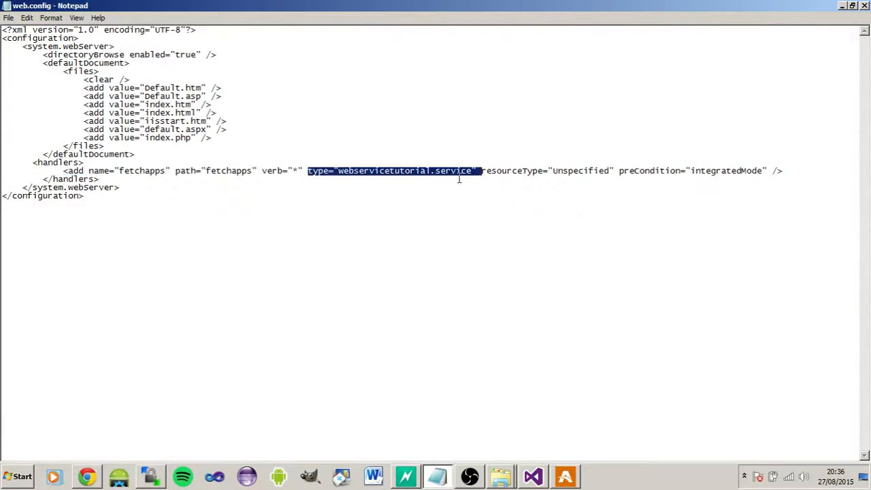
Finish the handler type as webservicetutorial.service after discarding a mistyped getvech class name.
left_click(457, 171)
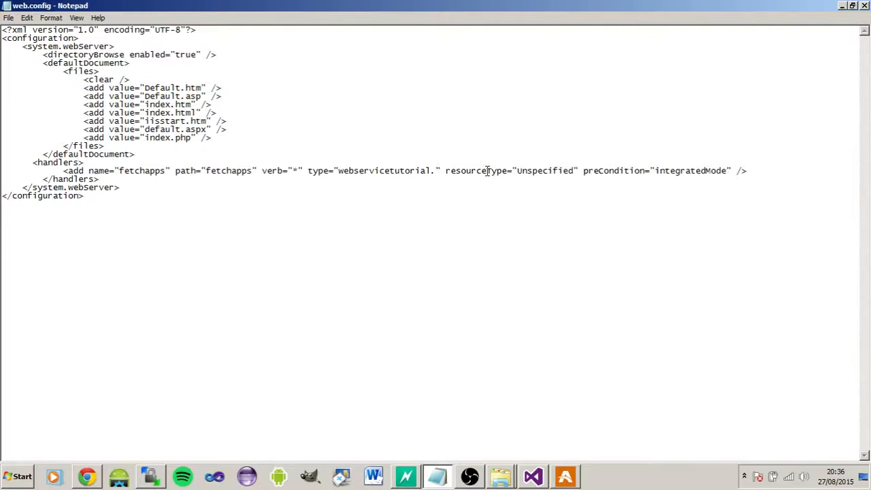
type("getvech")
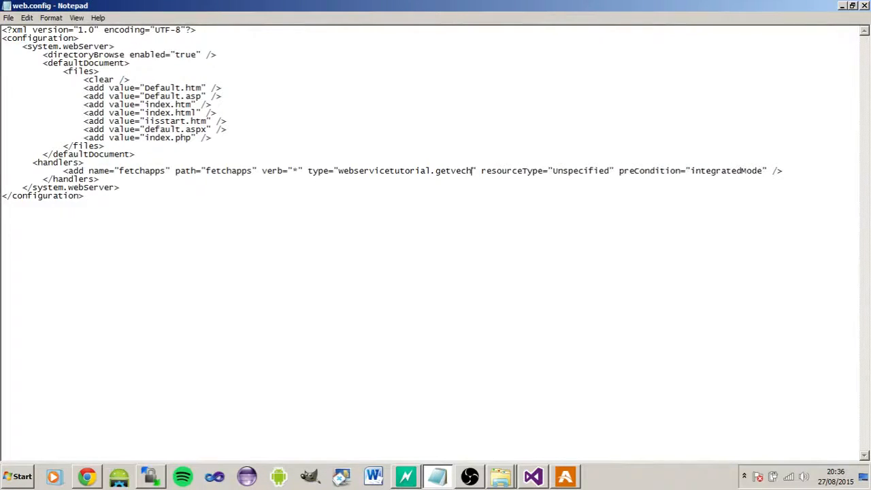
key("Backspace")
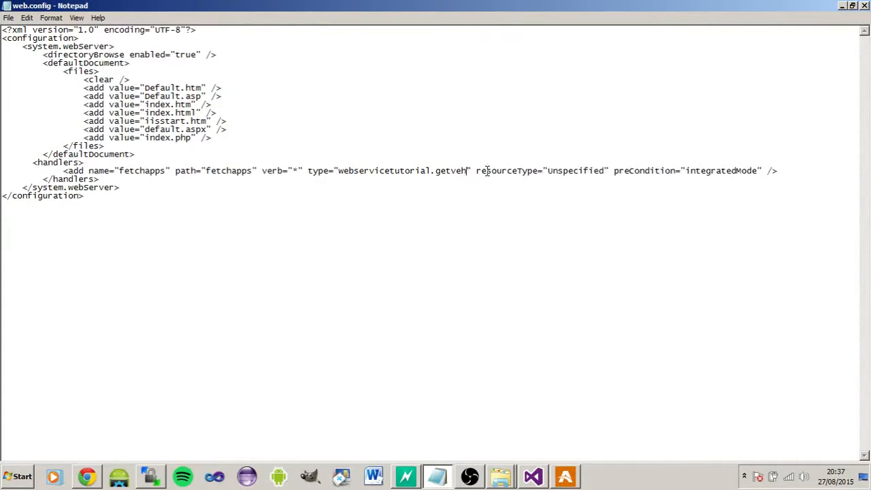
type("serv")
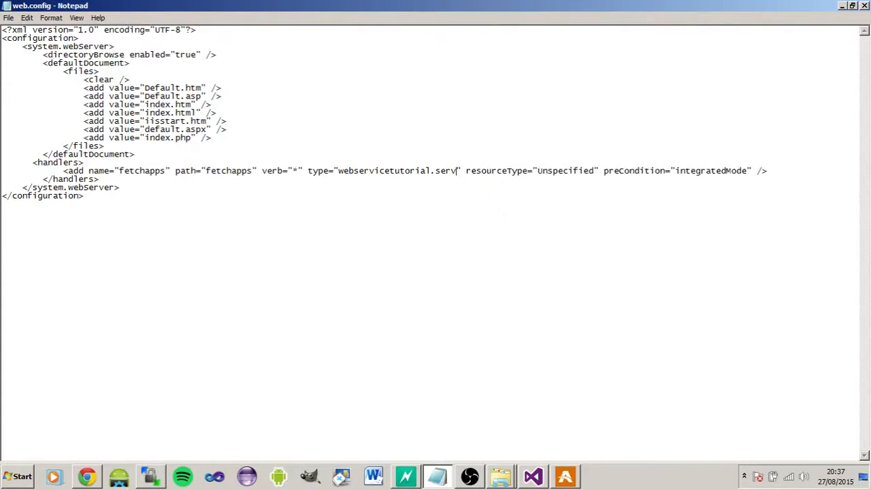
type("ice")
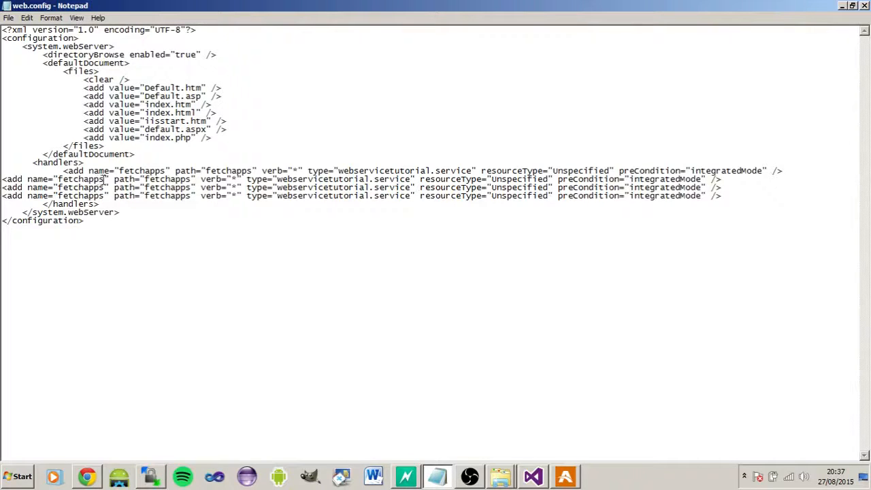
Rename the second handler entry to getvehicles as a trial.
double_click(82, 180)
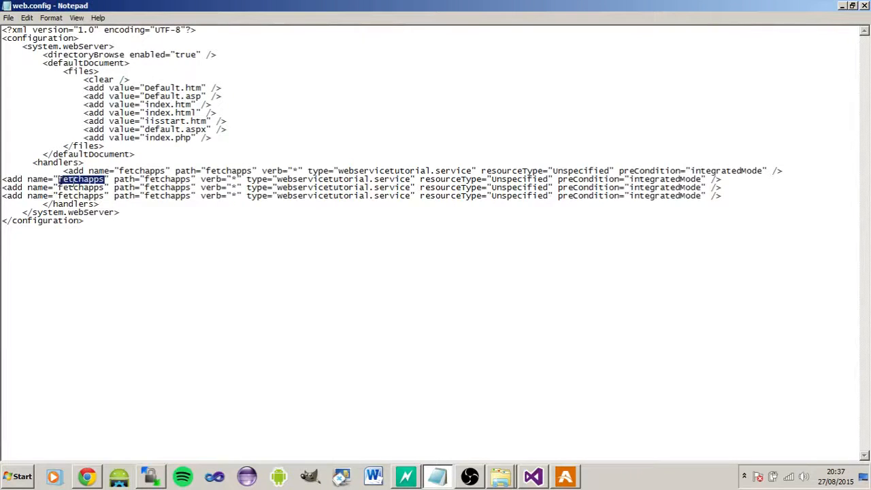
type("getvechi")
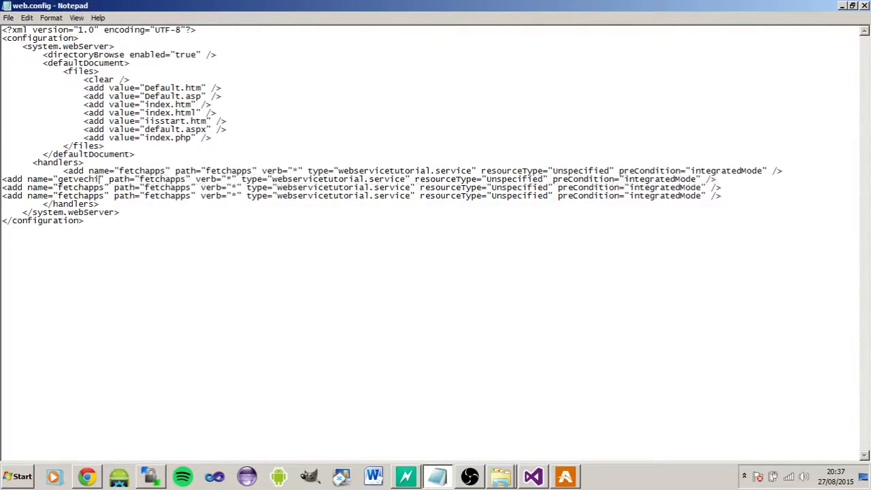
type("cles")
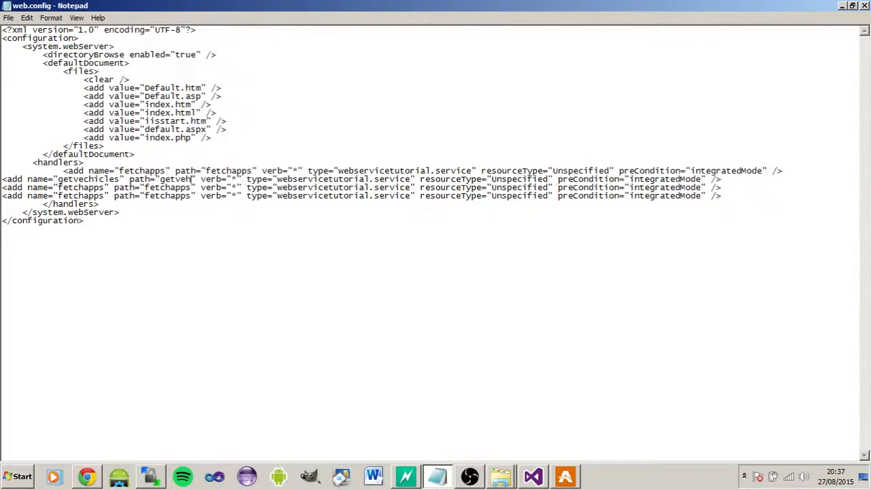
type("icles")
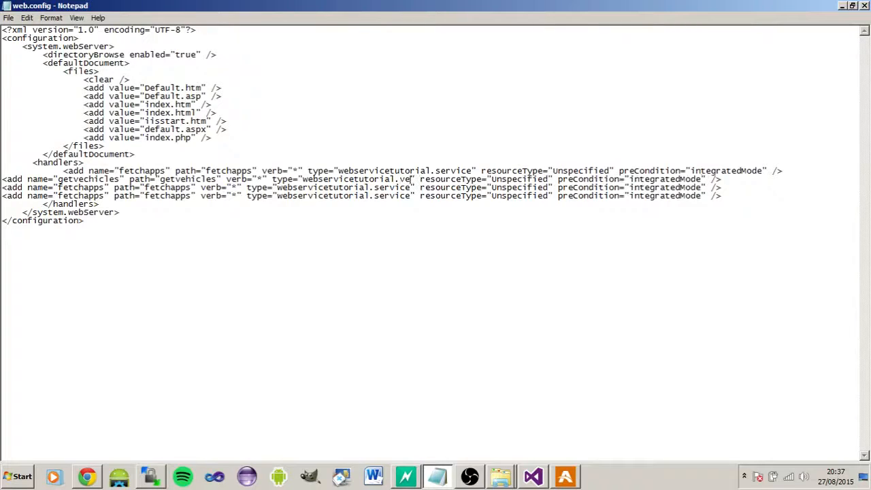
type("hicles")
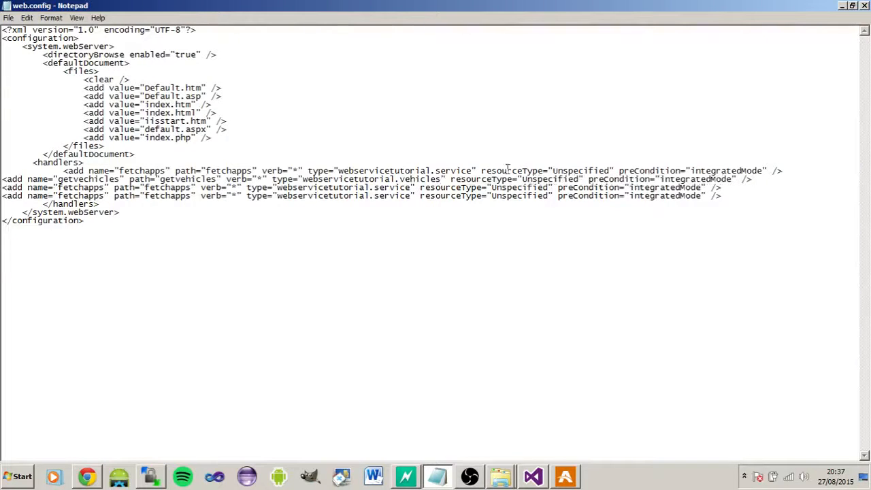
Delete the extra handler lines leaving only fetchapps, then close web.config.
left_click_drag(487, 188, 721, 196)
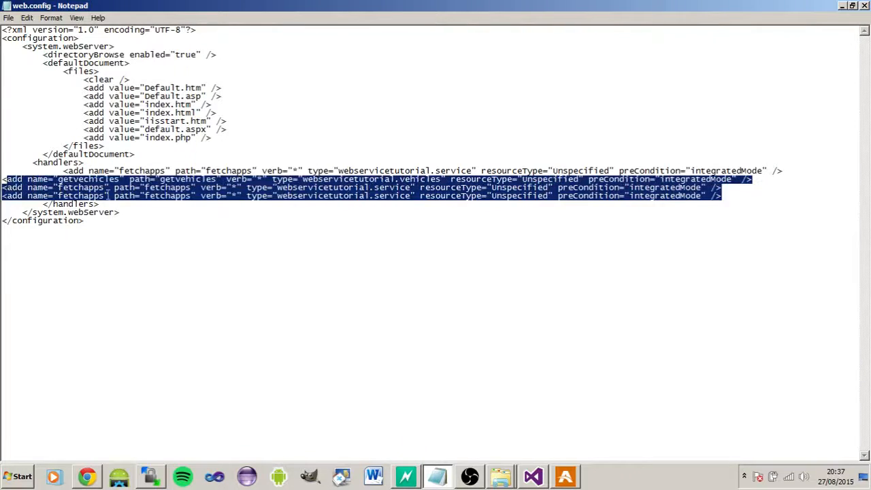
key("Delete")
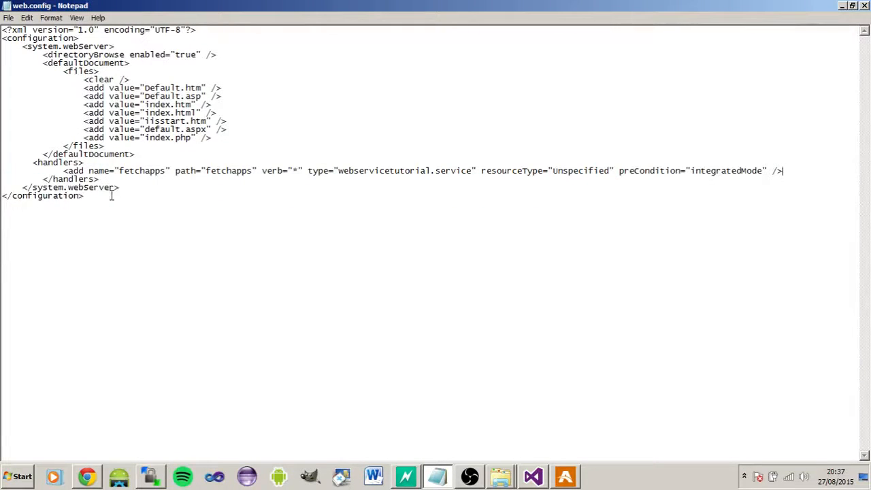
mouse_move(436, 447)
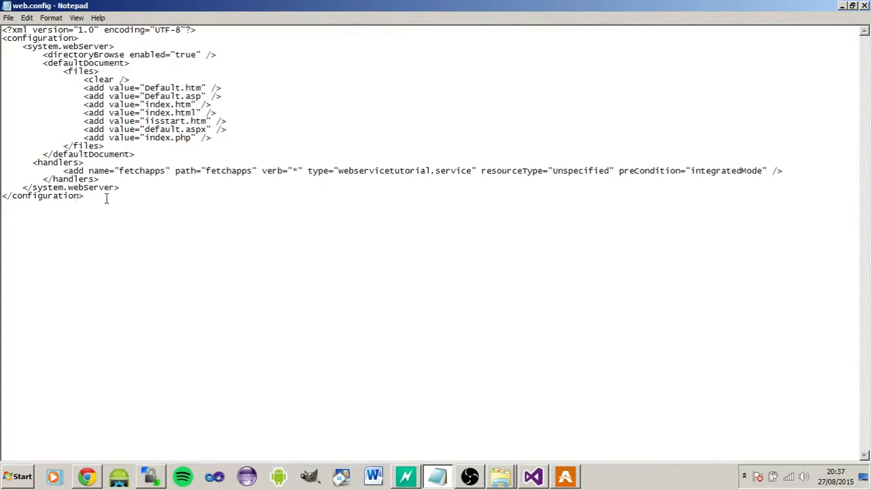
left_click(861, 6)
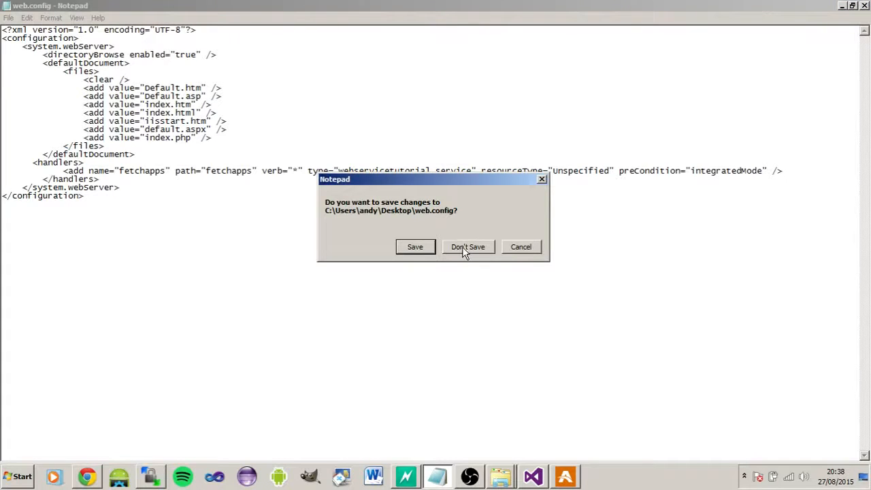
Discard the unsaved web.config edits and check the server's services folder in WinSCP.
left_click(468, 246)
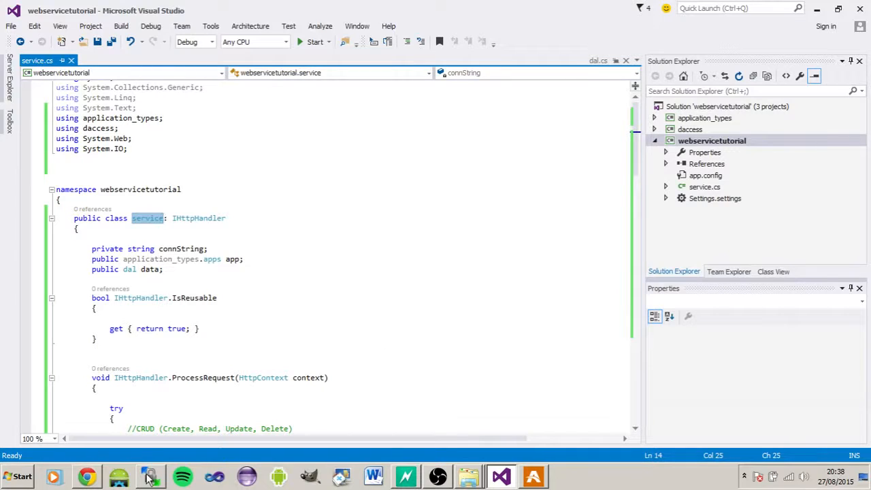
left_click(150, 476)
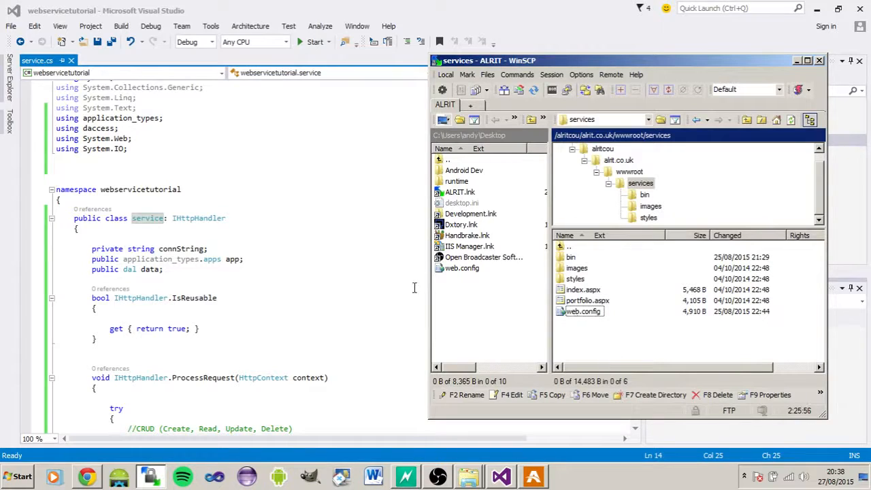
mouse_move(399, 319)
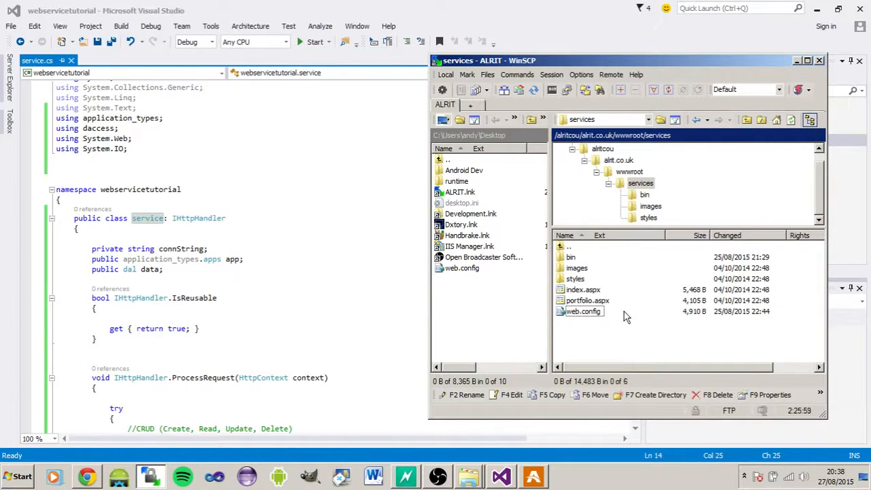
mouse_move(403, 273)
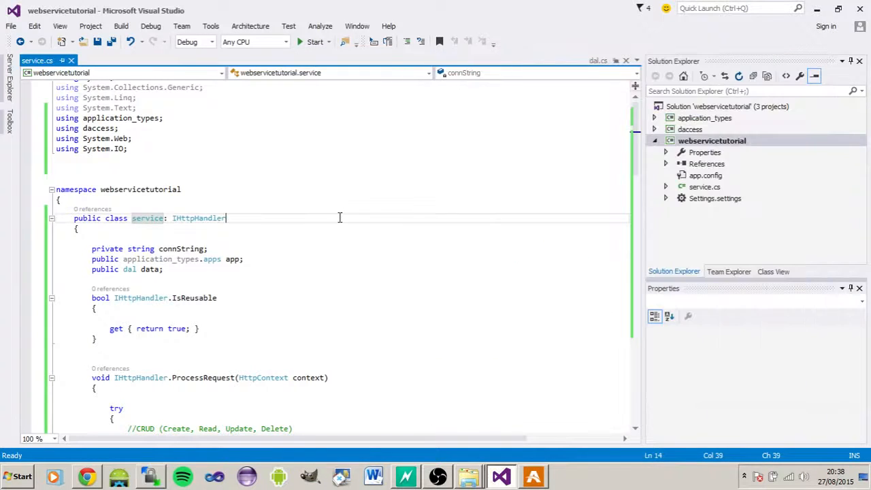
scroll("down", 3)
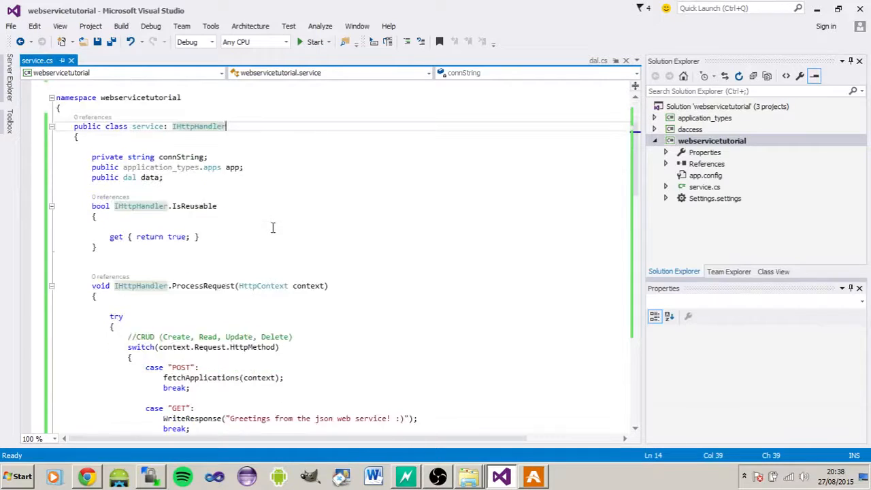
Maximize Chrome on alrit.co.uk/services/fetchapps and inspect the Tweet Direct JSON record and URL.
scroll("down", 3)
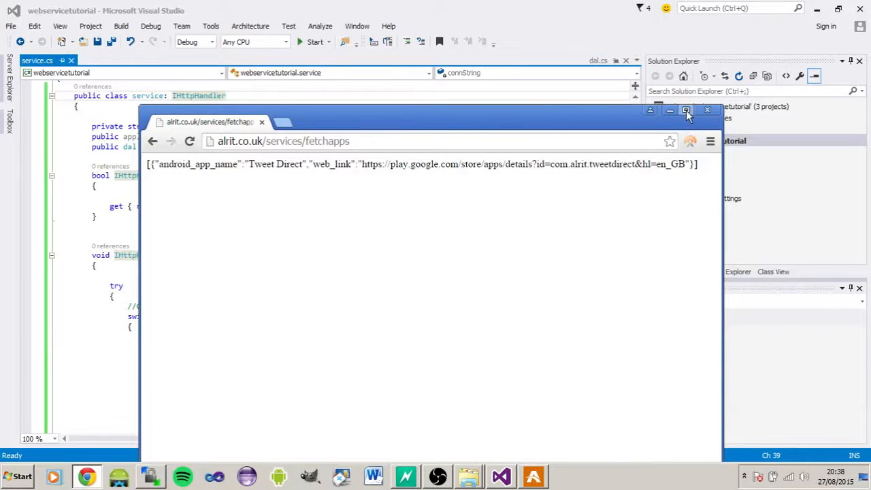
left_click(686, 109)
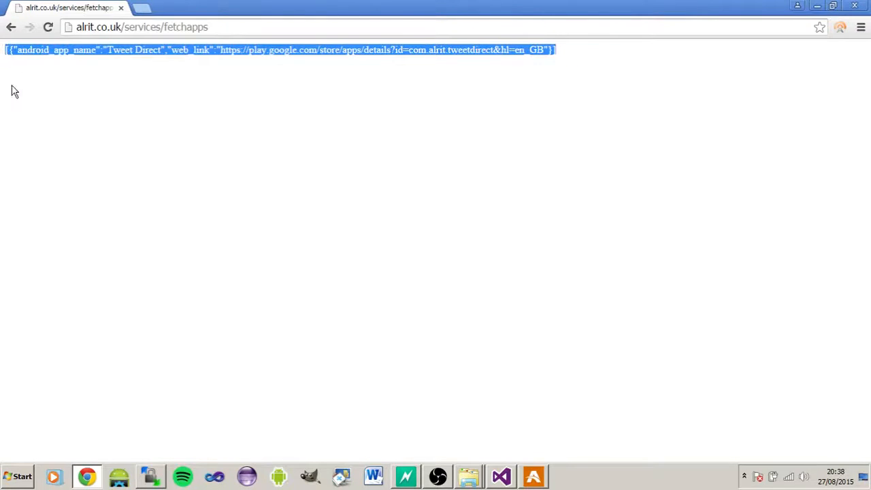
left_click(123, 49)
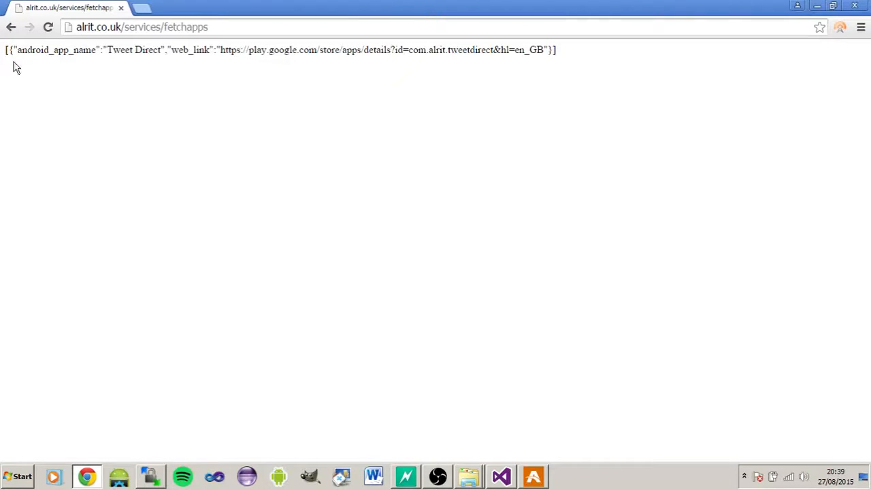
double_click(11, 49)
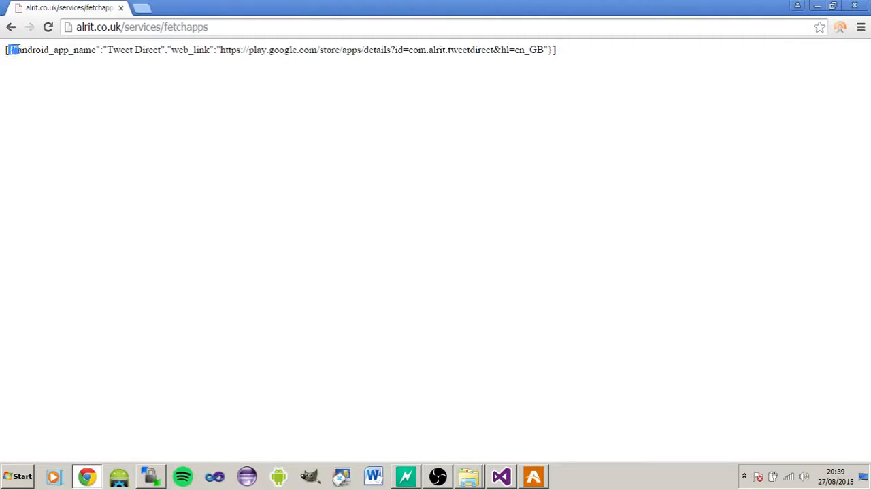
key("ctrl+a")
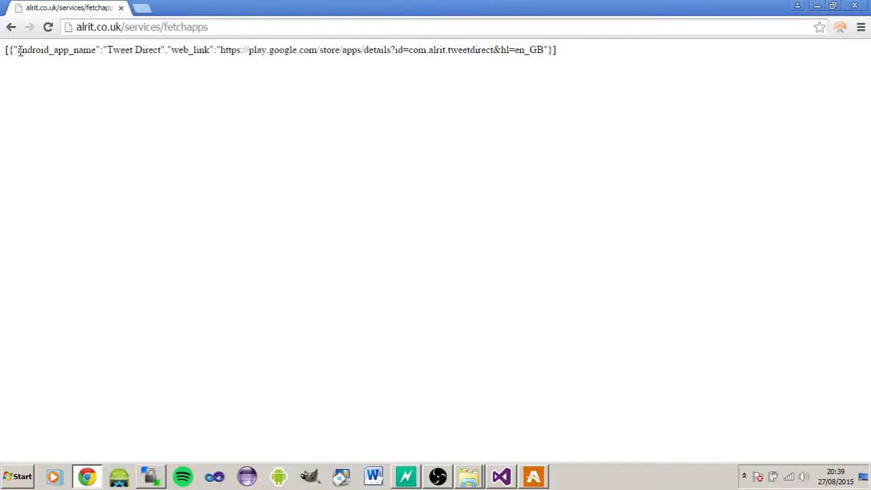
left_click(211, 27)
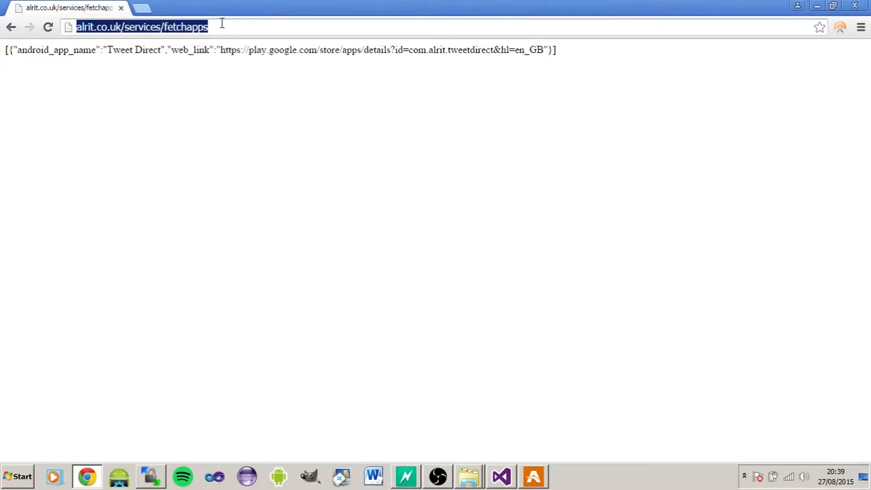
mouse_move(362, 272)
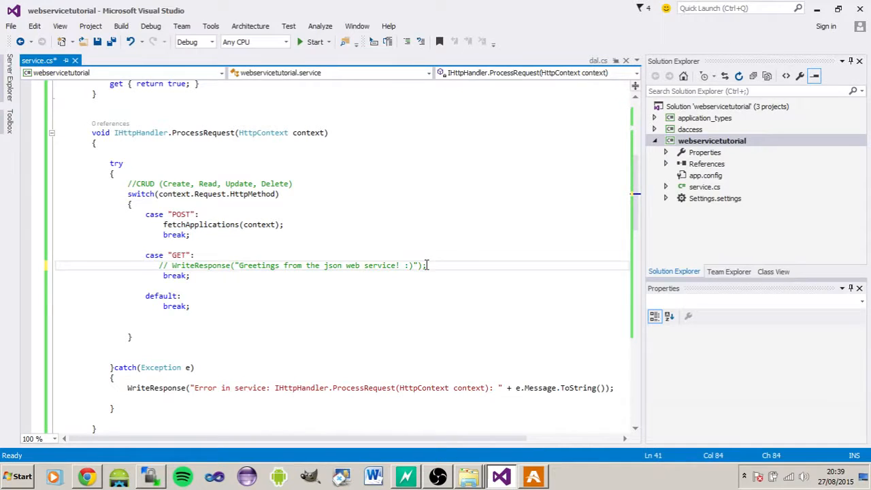
Call fetchApplications(context) from GET and hardcode ap.application_name as "Tweet Direct".
type("fetchApplications(context);")
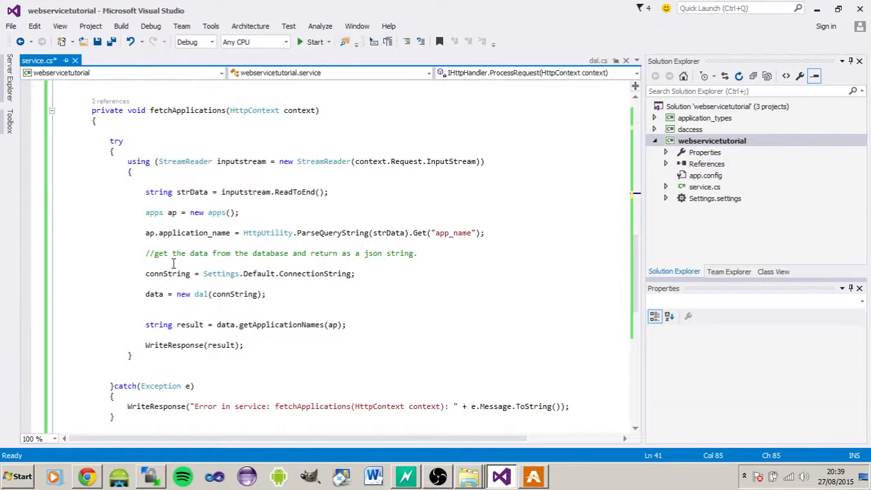
left_click(177, 242)
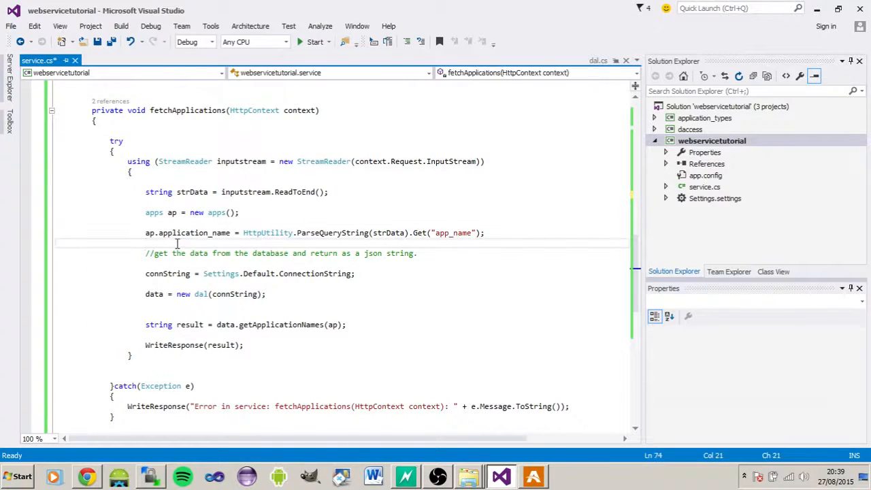
type("ap.application_name = \"")
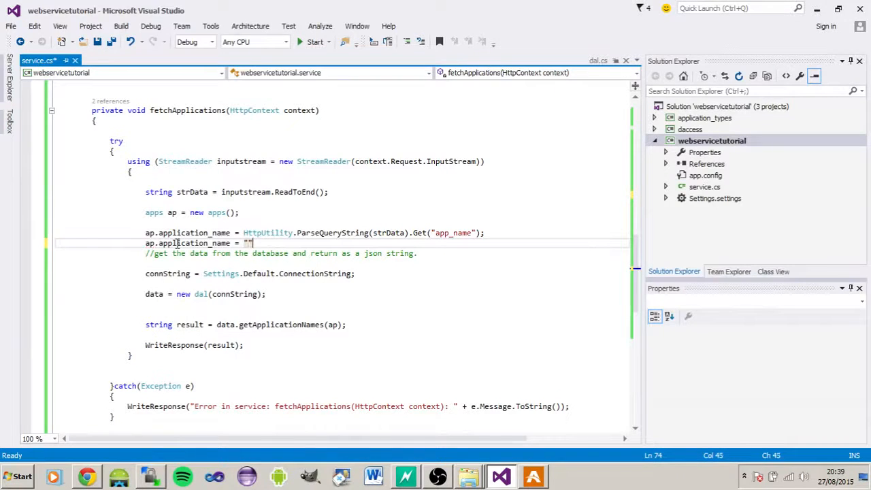
type("Tweet Direct")
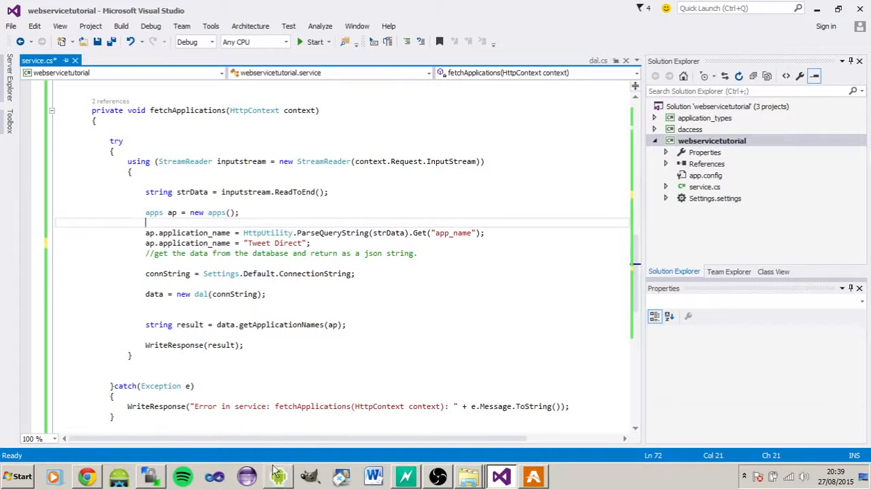
left_click(150, 476)
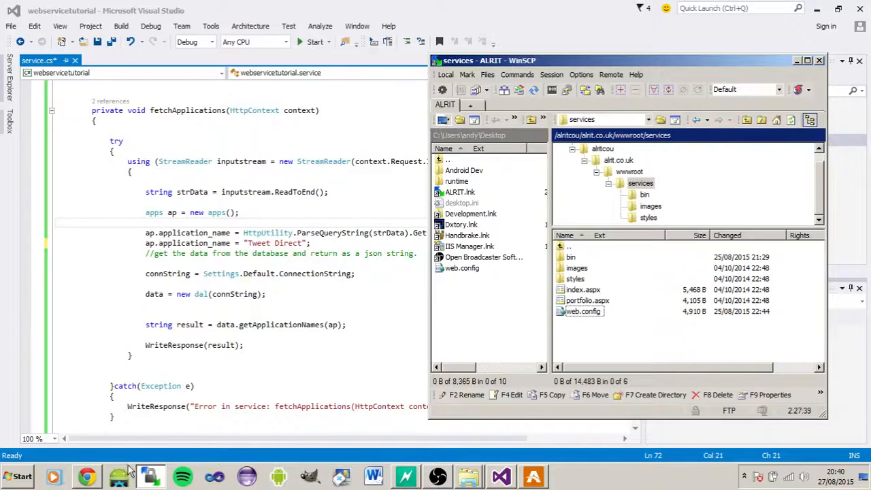
Reload the fetchapps address in Chrome and confirm the Tweet Direct JSON still returns.
left_click(88, 476)
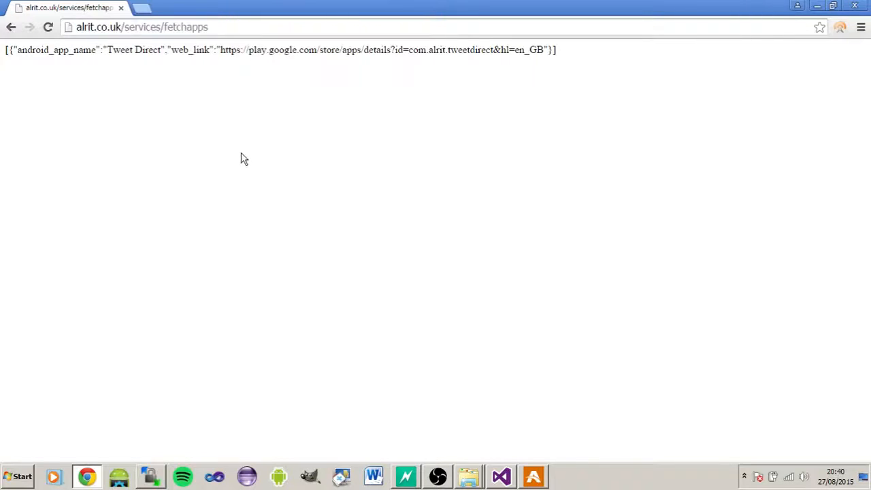
mouse_move(286, 147)
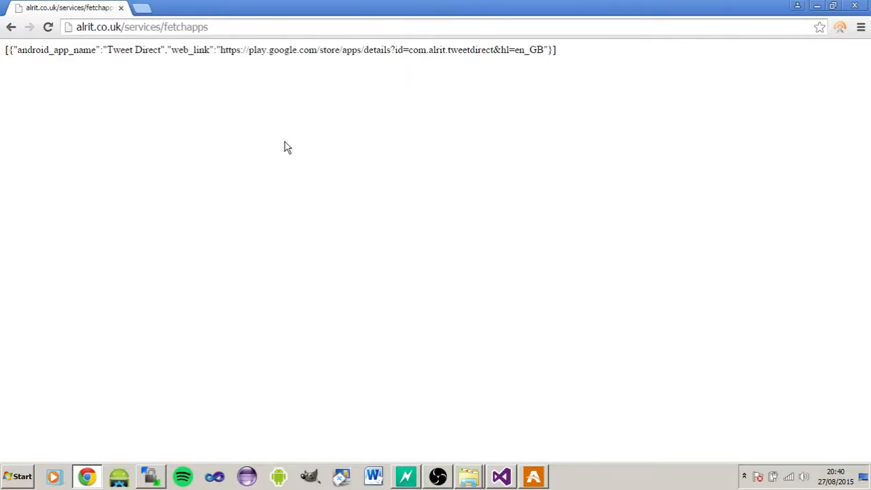
mouse_move(288, 93)
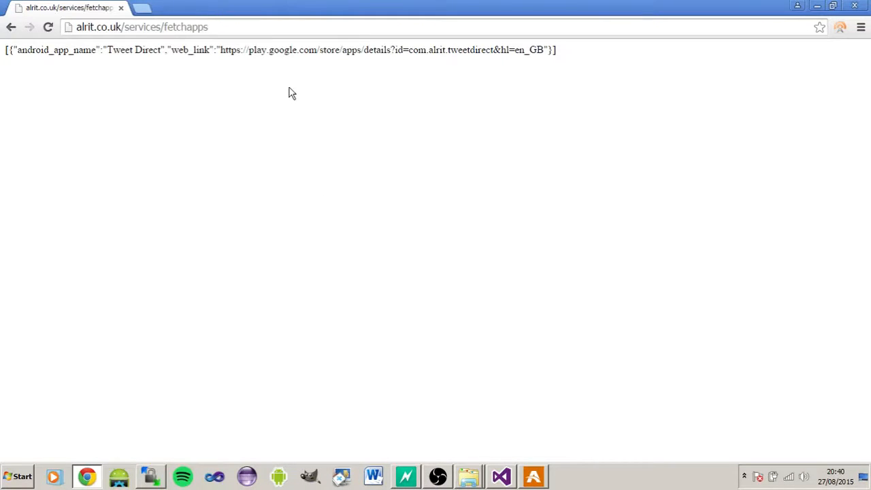
left_click(142, 27)
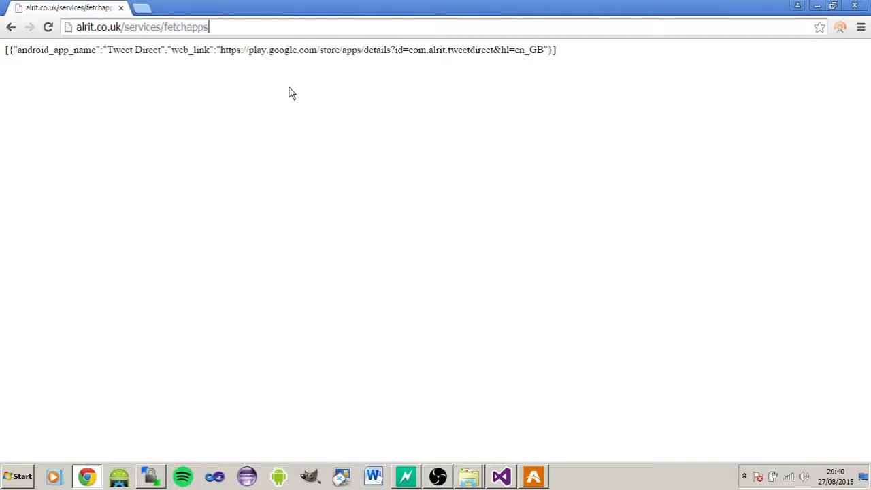
triple_click(142, 27)
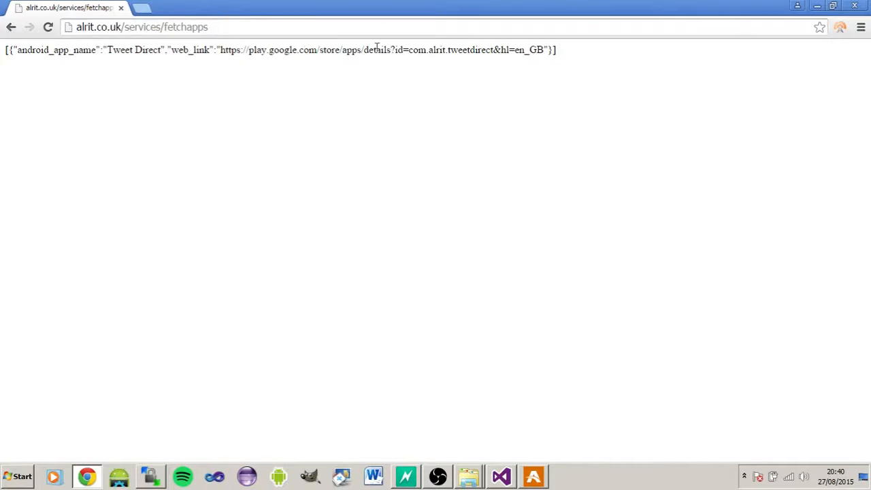
mouse_move(468, 357)
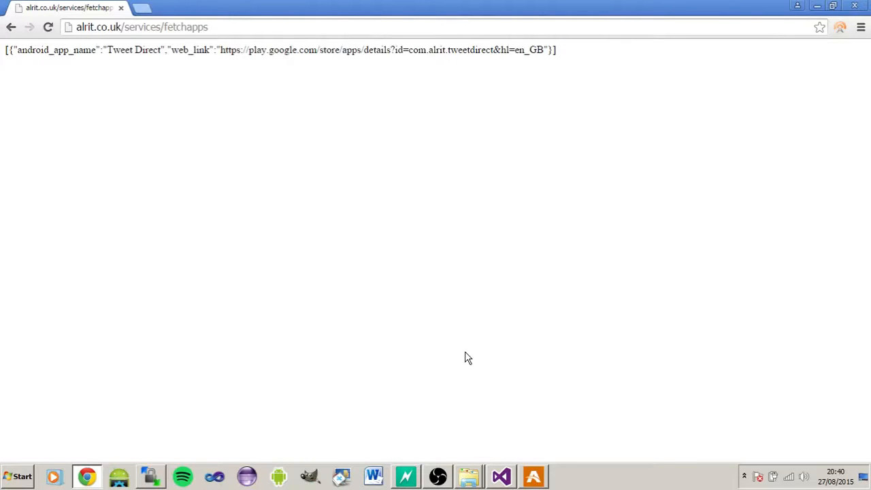
left_click(438, 476)
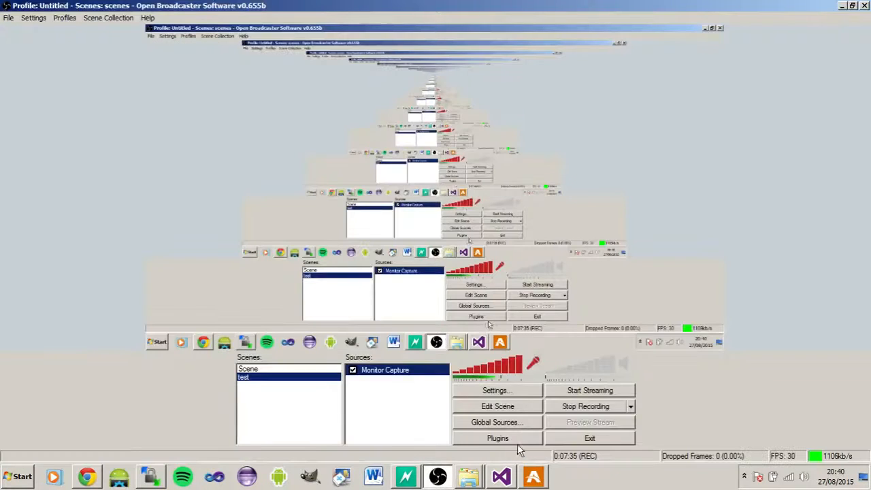